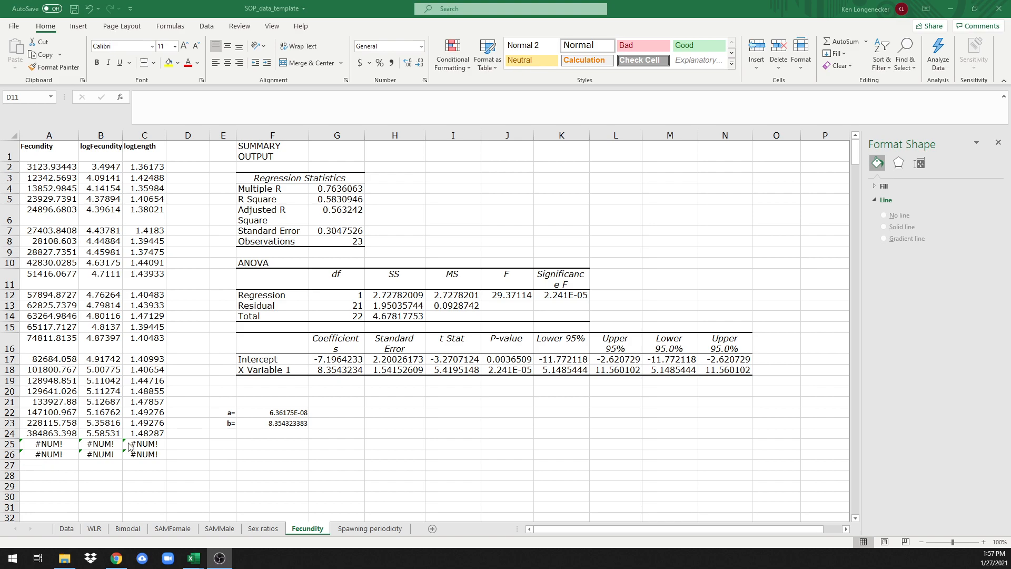
mouse_move(179, 450)
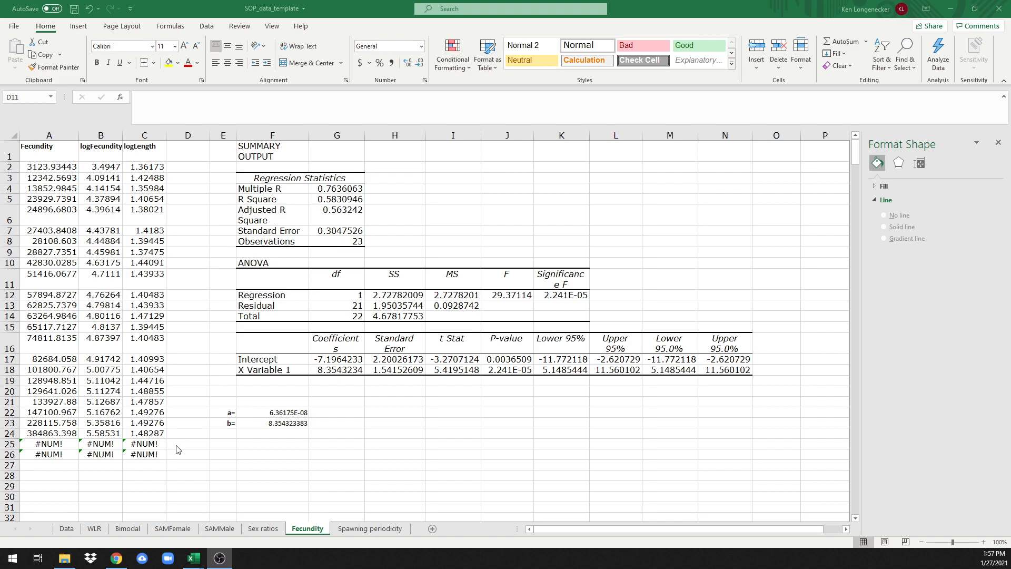
mouse_move(188, 460)
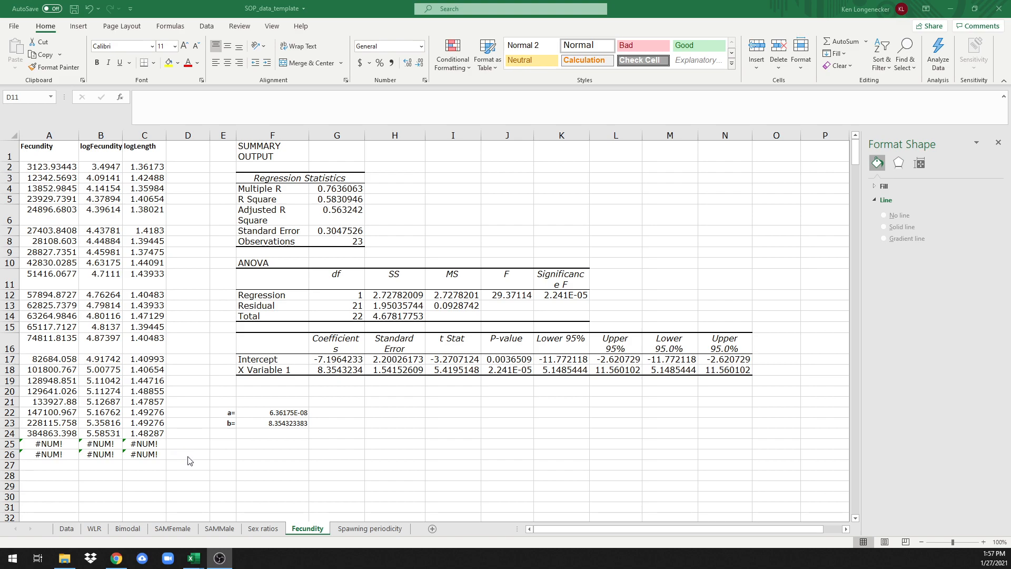
mouse_move(127, 270)
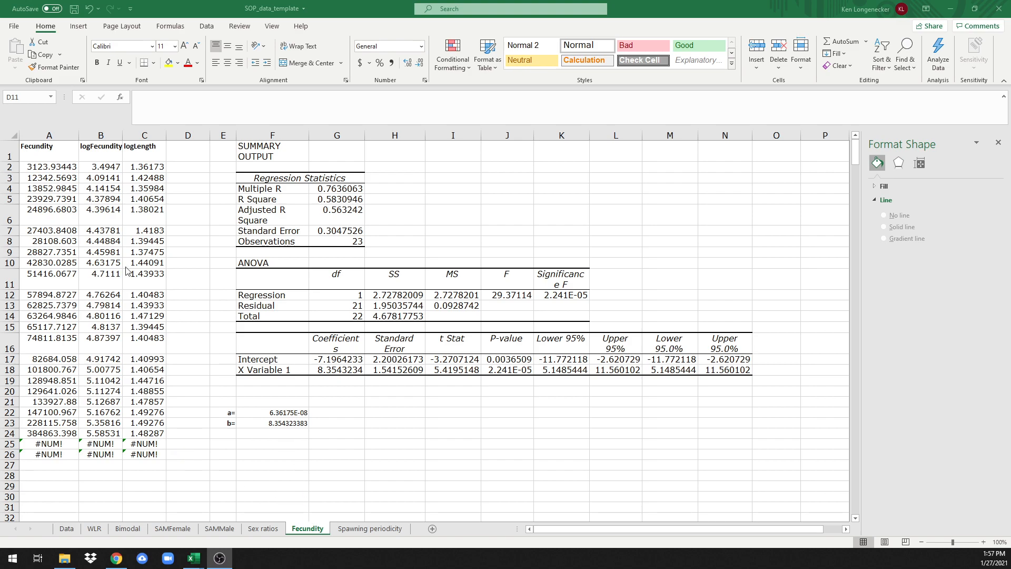
mouse_move(61, 147)
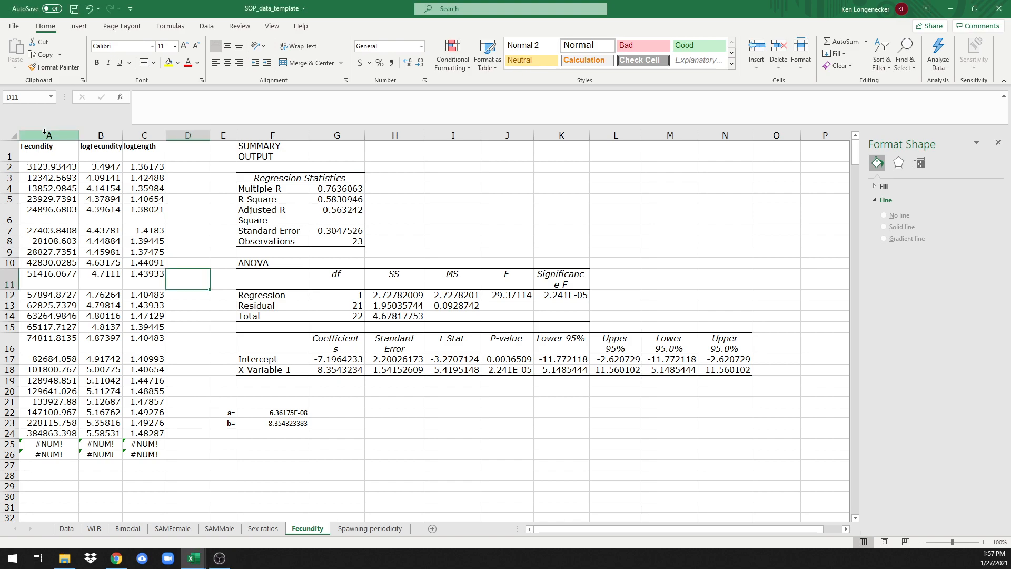
Step: Insert a new first column before Fecundity and head it Length
left_click(48, 136)
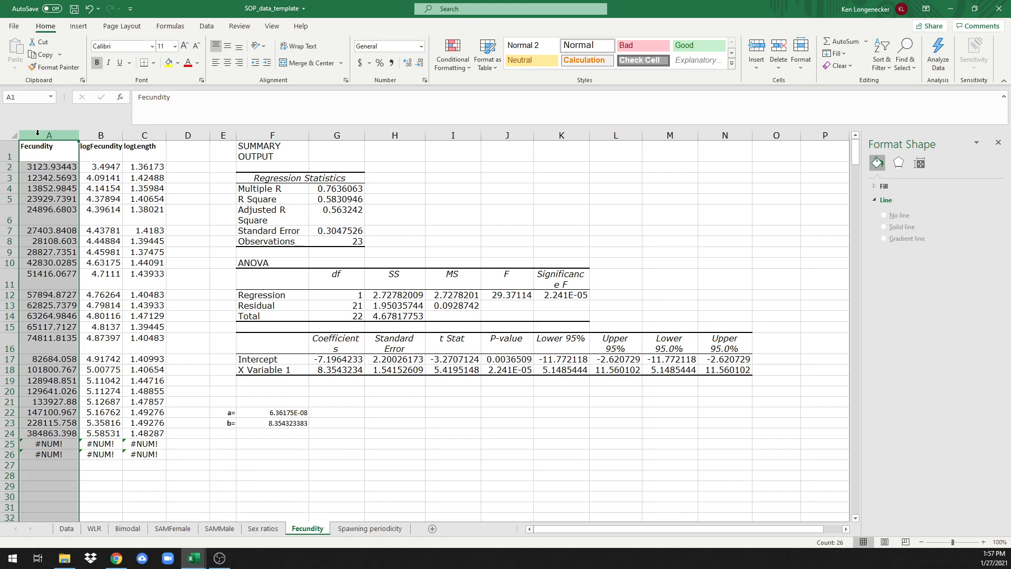
right_click(48, 135)
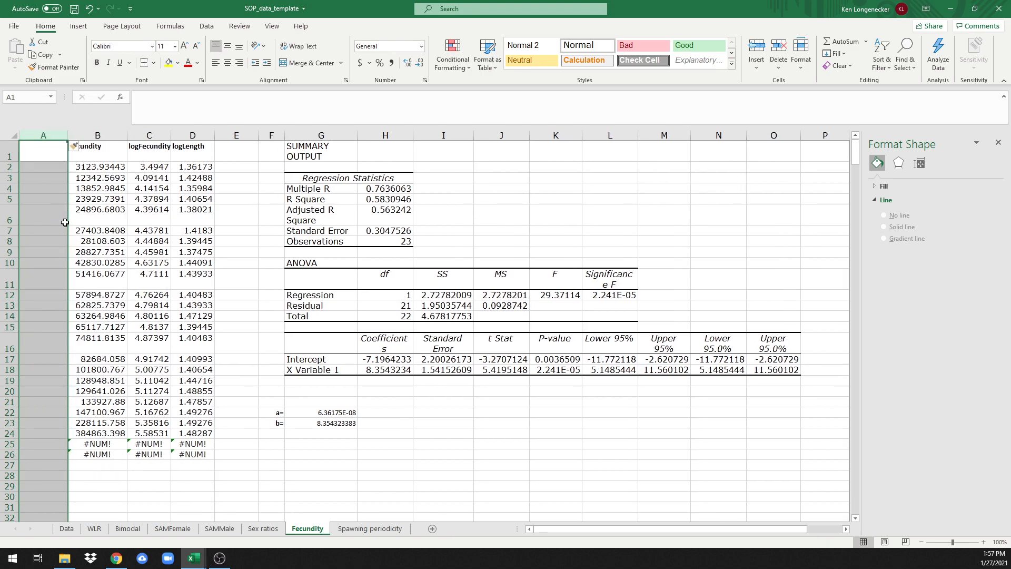
left_click(43, 156)
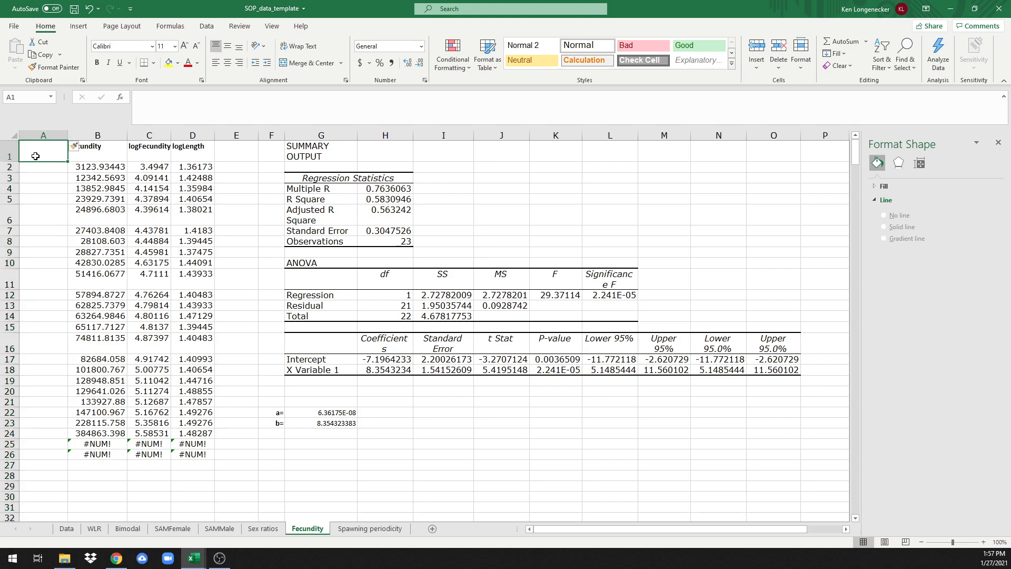
type("Length")
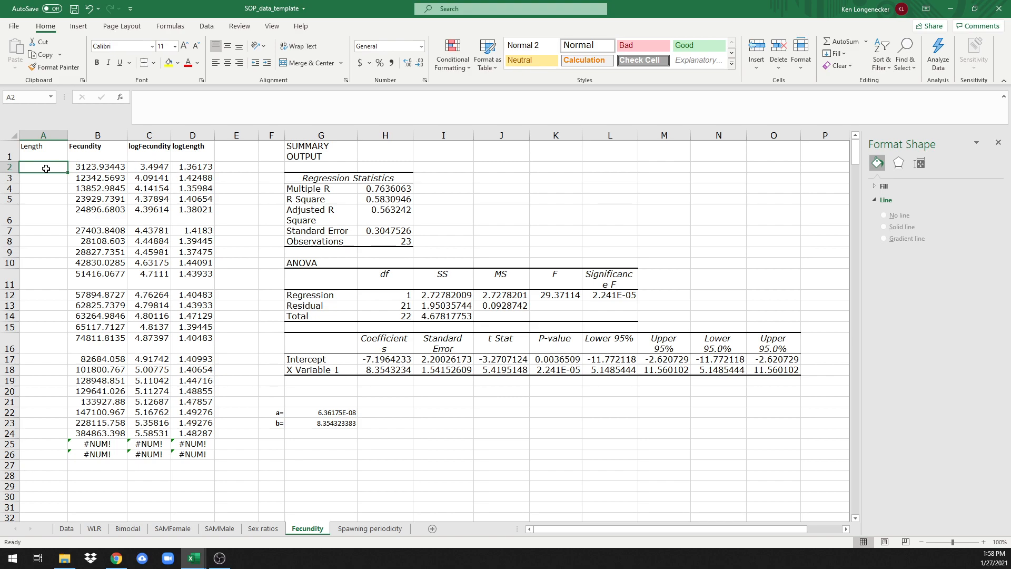
Step: Fill Length rows 2–24 with =10^logLength, copied down from A2
type("=")
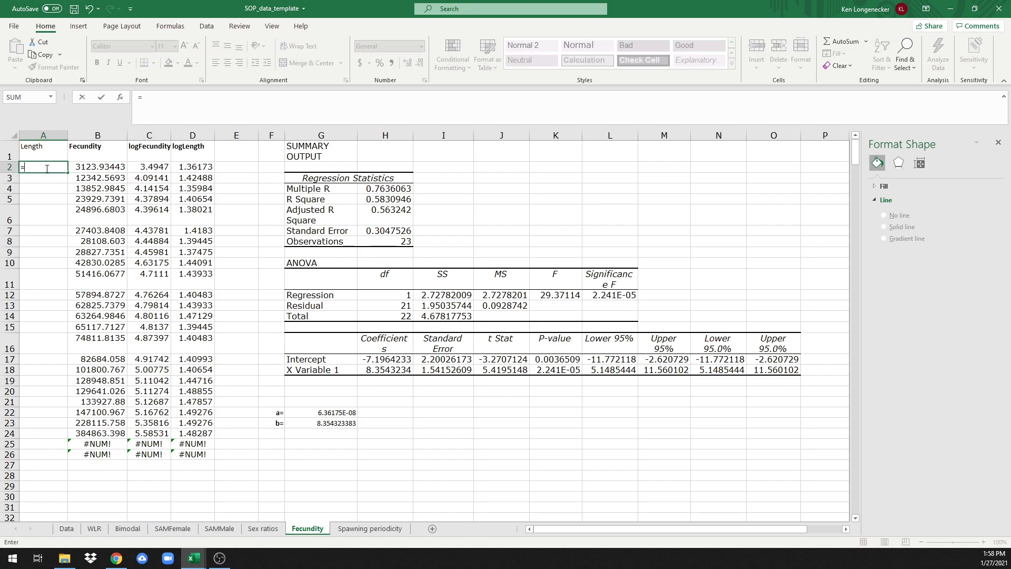
type("1")
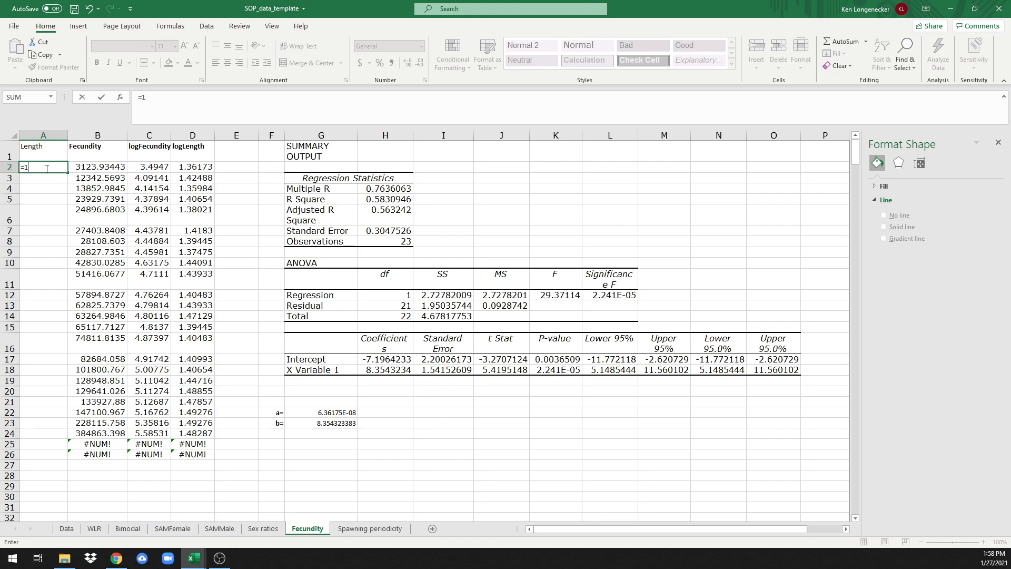
type("0^")
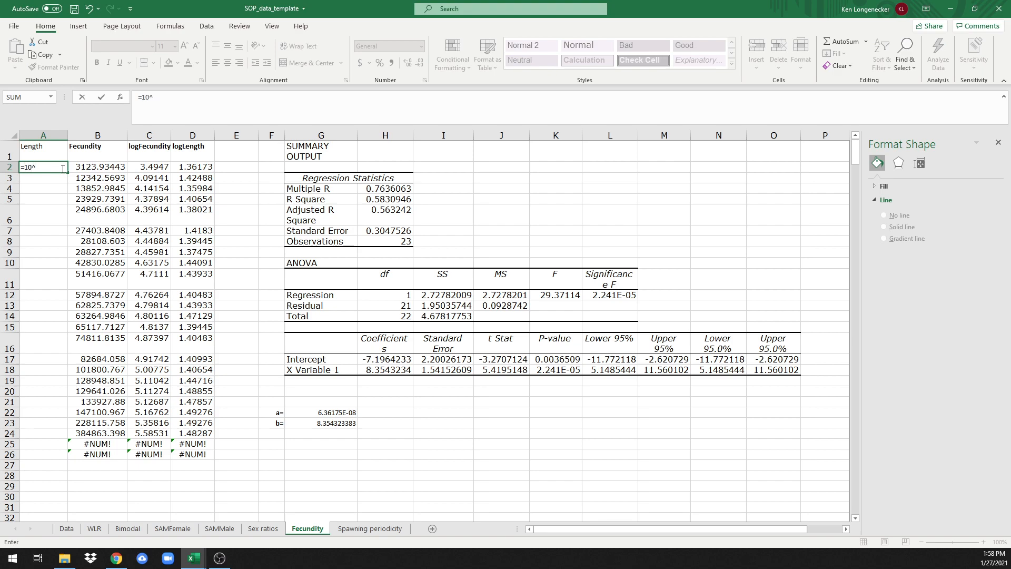
left_click(192, 166)
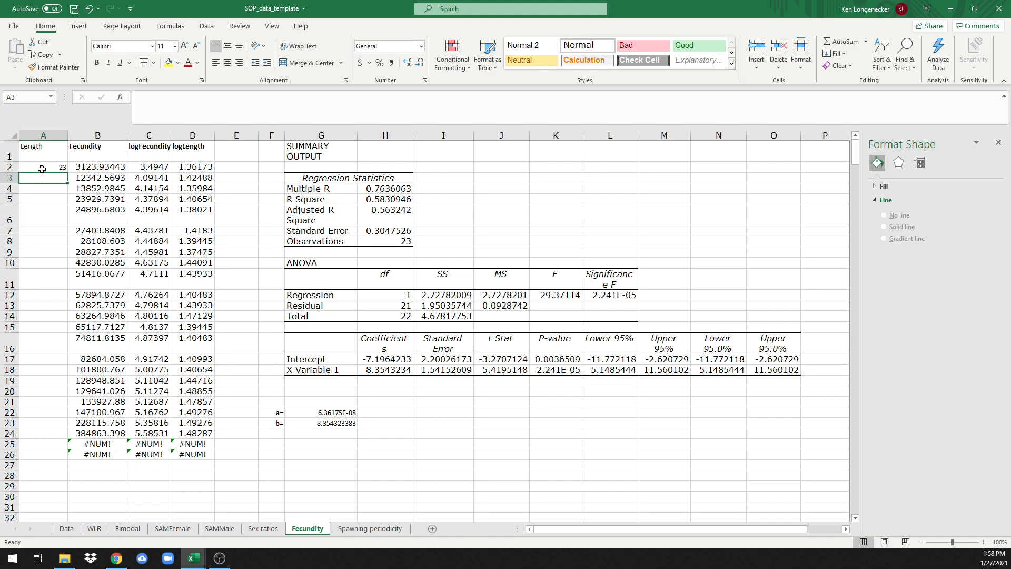
left_click_drag(43, 167, 43, 178)
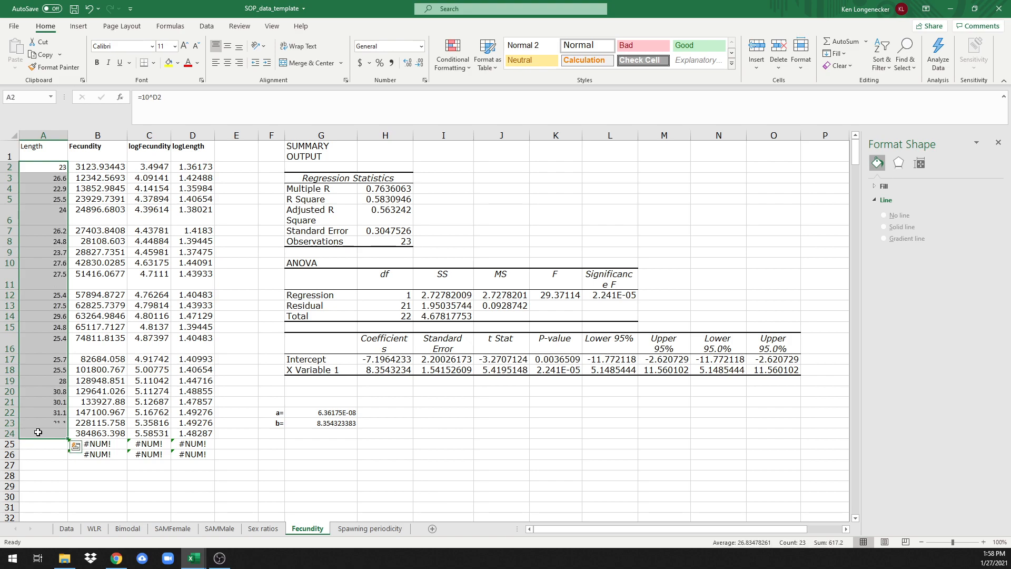
type("30.4")
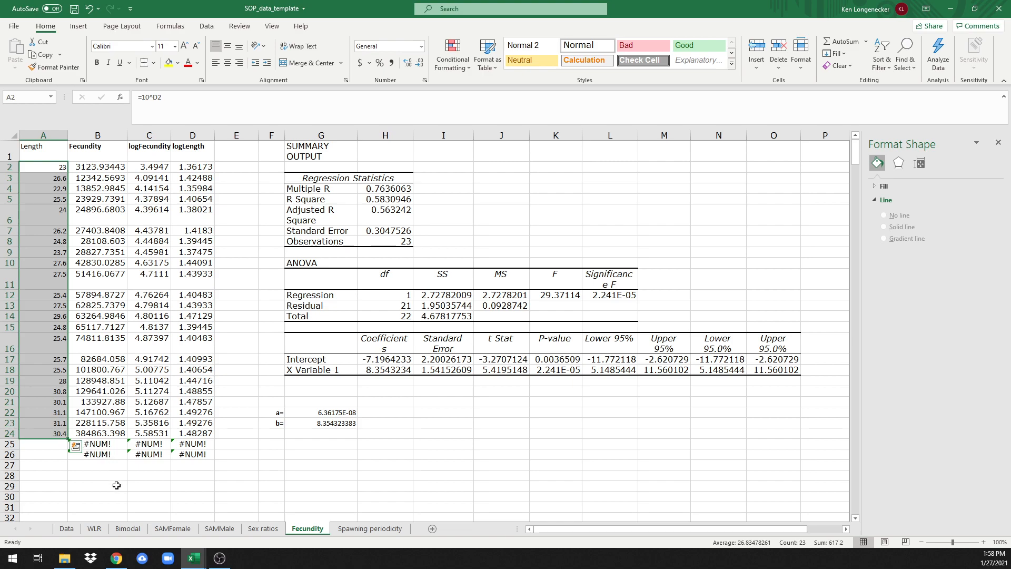
left_click(97, 486)
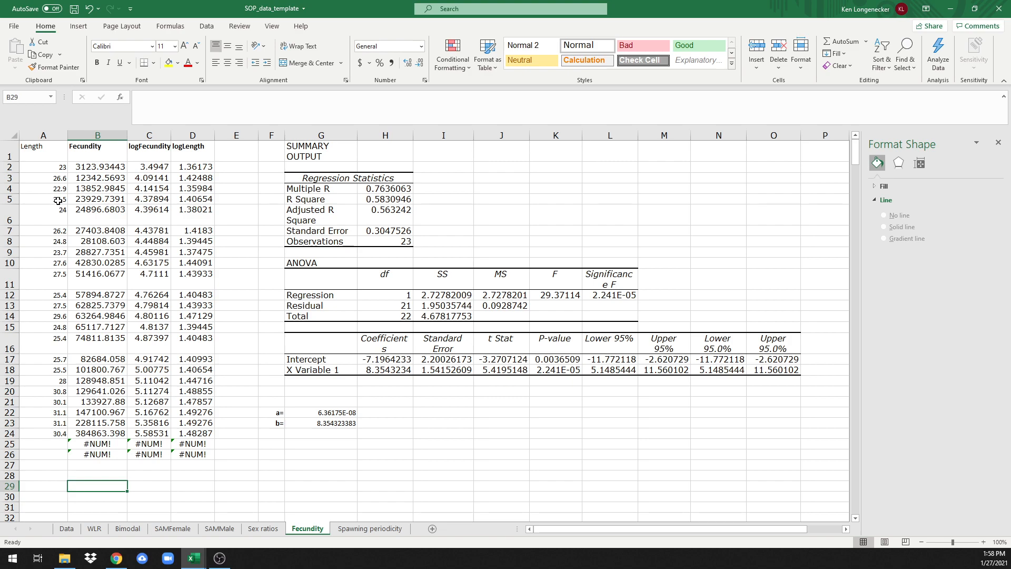
mouse_move(45, 149)
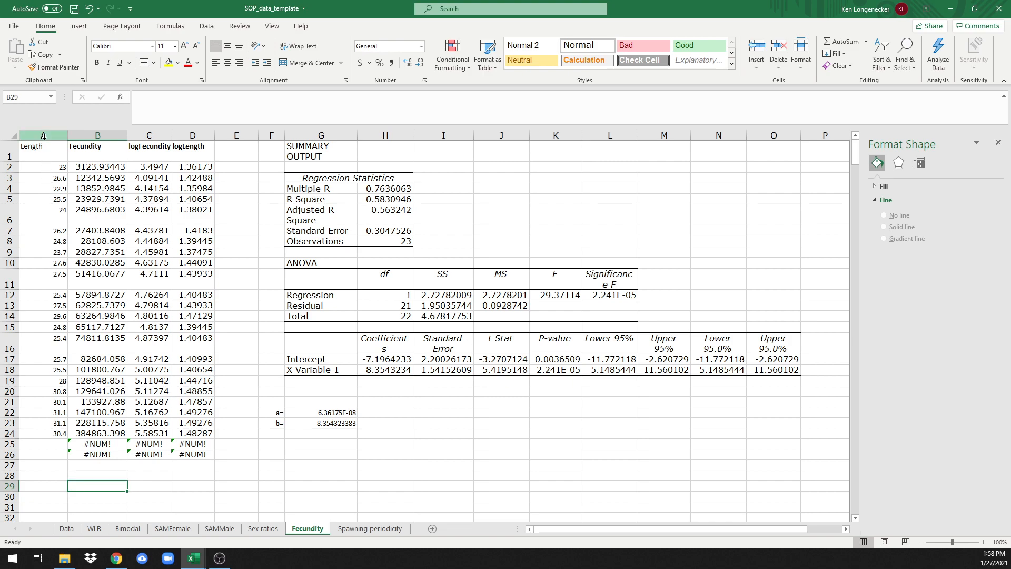
Step: Select the Length and Fecundity columns together as chart data
left_click(43, 135)
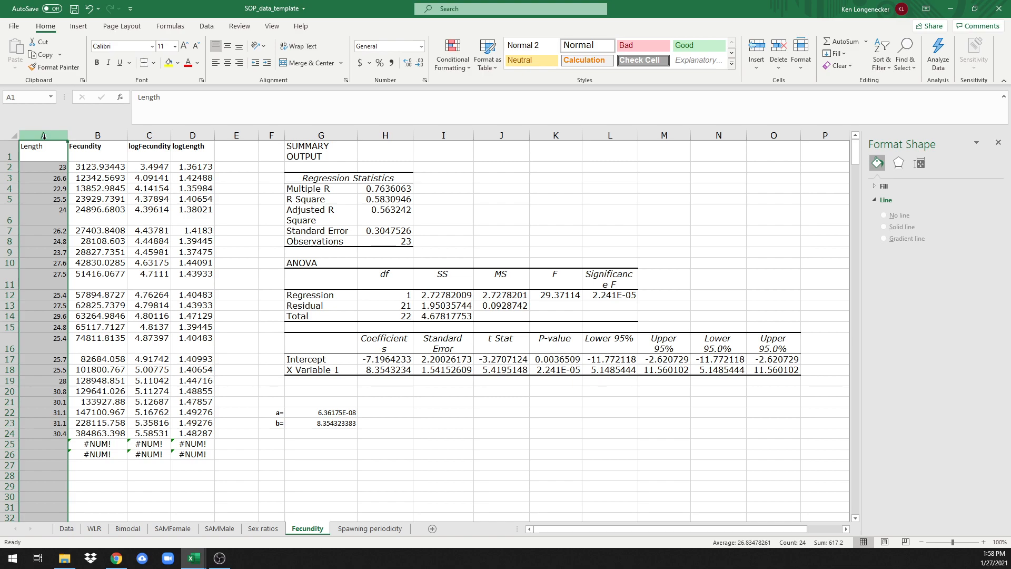
left_click(97, 136)
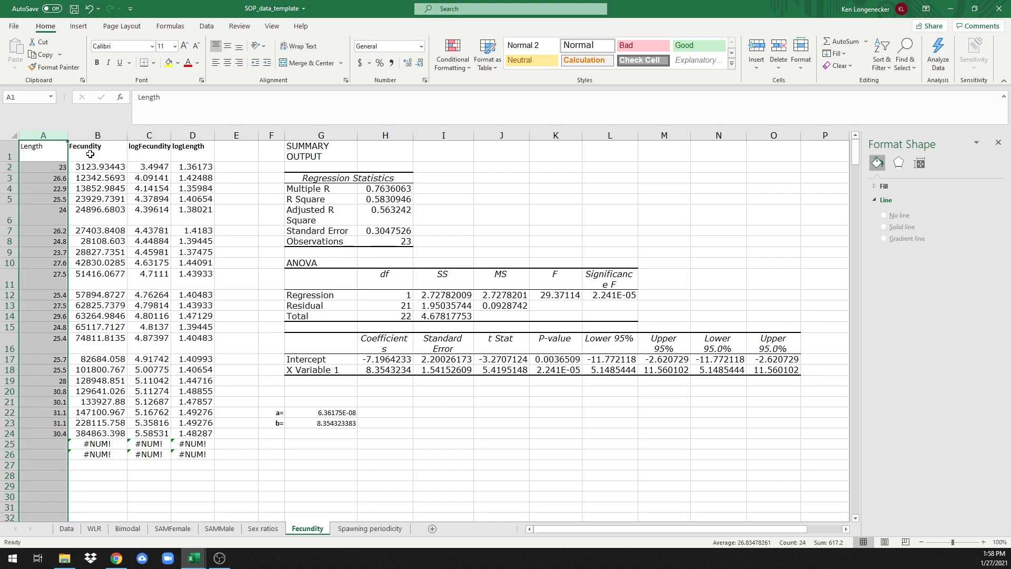
left_click(97, 135)
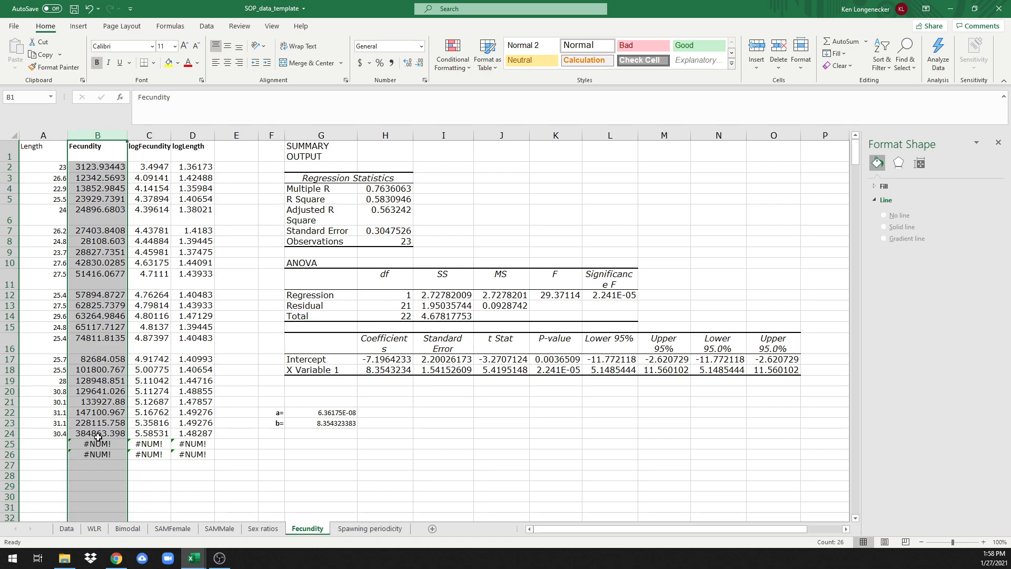
mouse_move(45, 147)
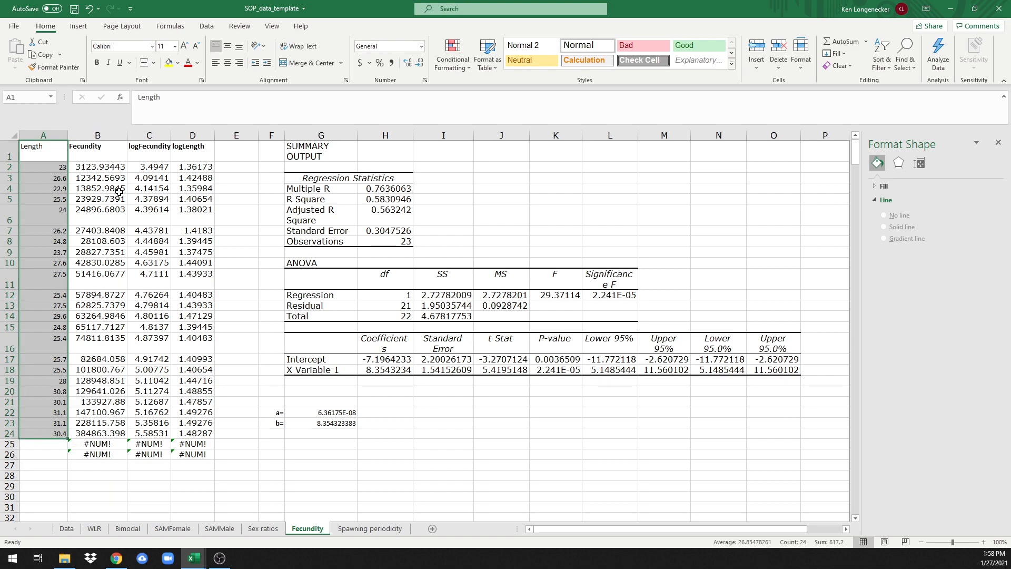
mouse_move(95, 148)
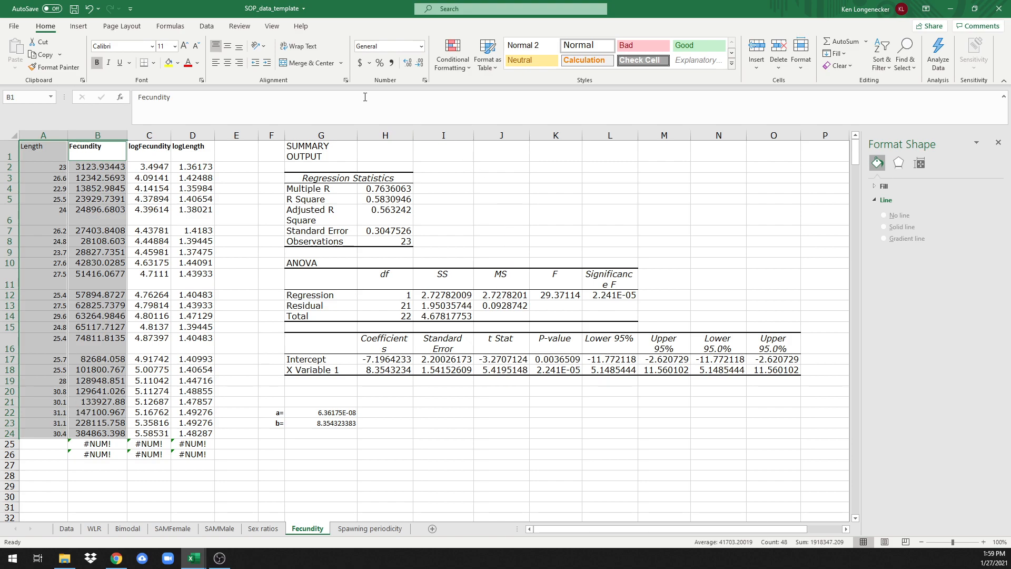
Step: Insert a scatter chart of fecundity against length and scroll it into view
left_click(78, 25)
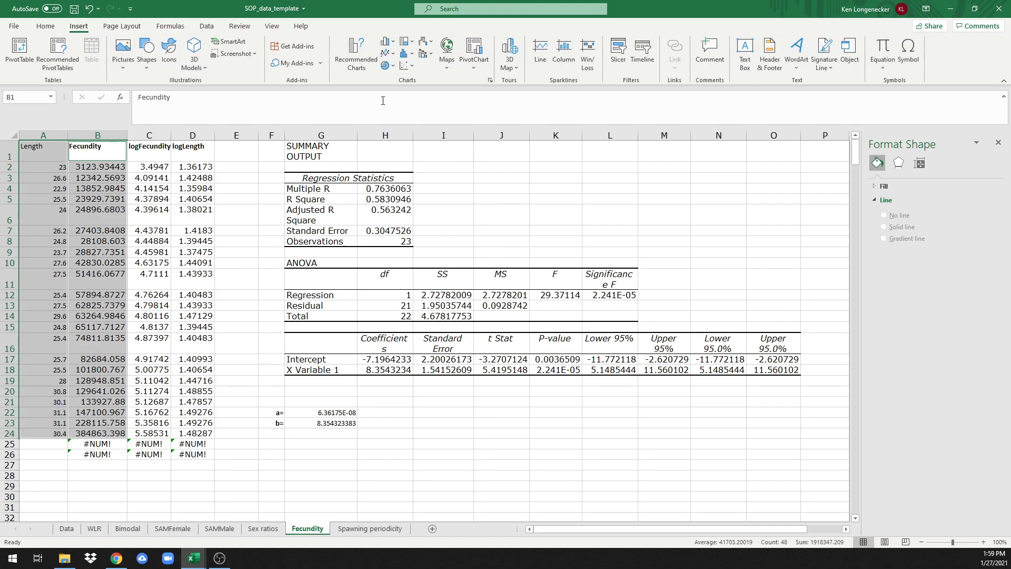
mouse_move(407, 64)
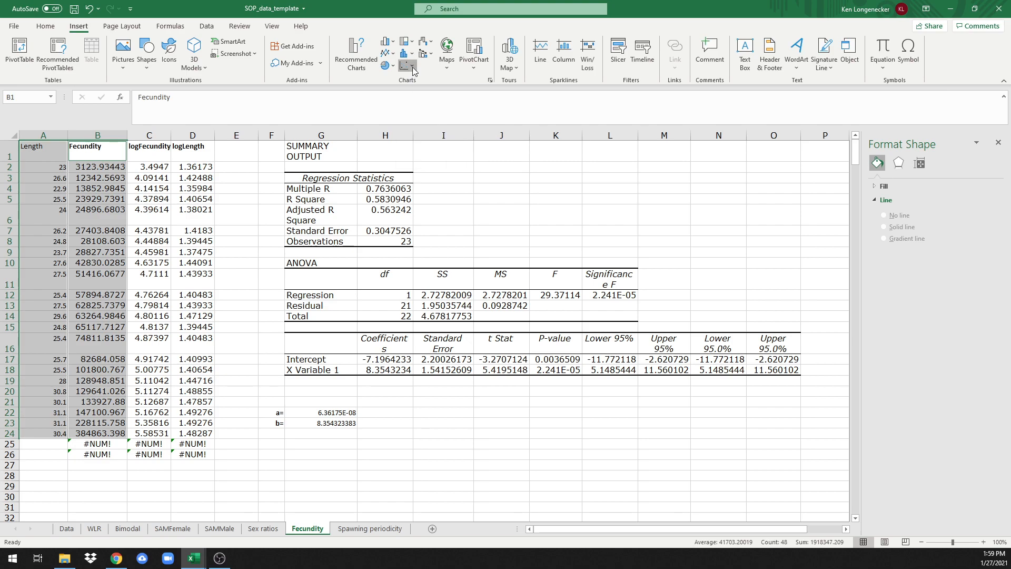
left_click(388, 64)
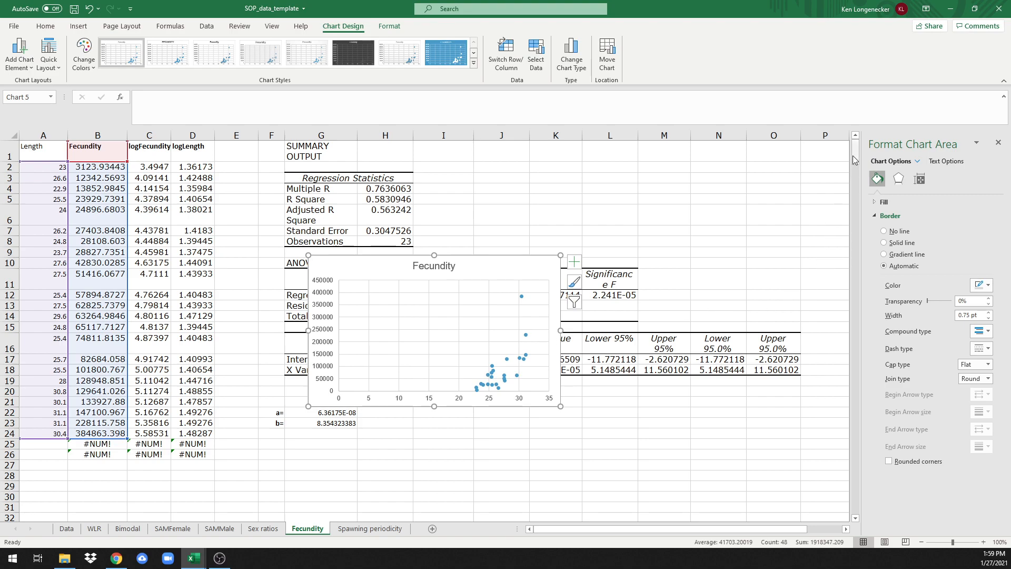
scroll("down", 3)
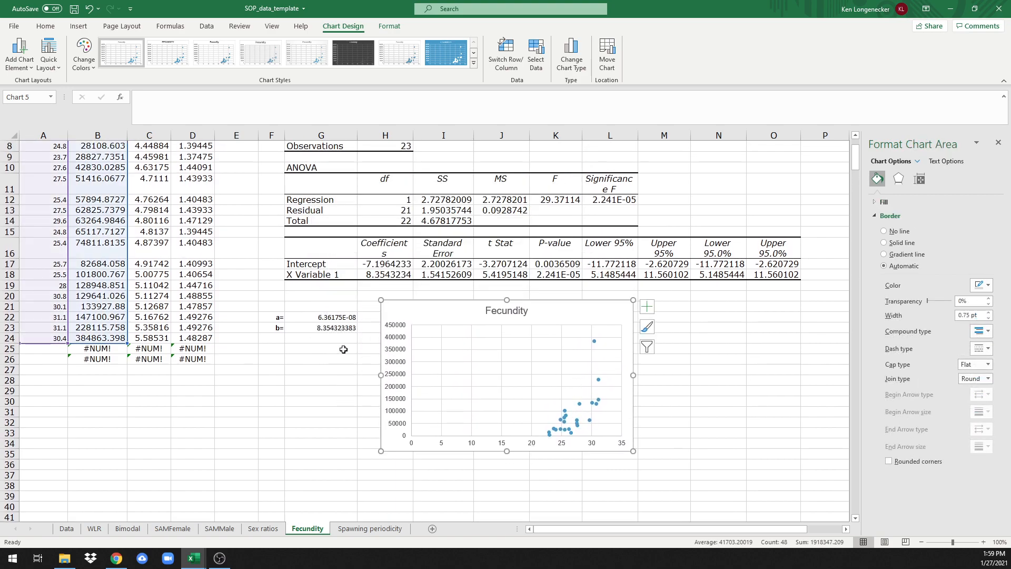
Step: Add axis titles Length [cm] and Batch fecundity [# eggs] to the chart
left_click(19, 52)
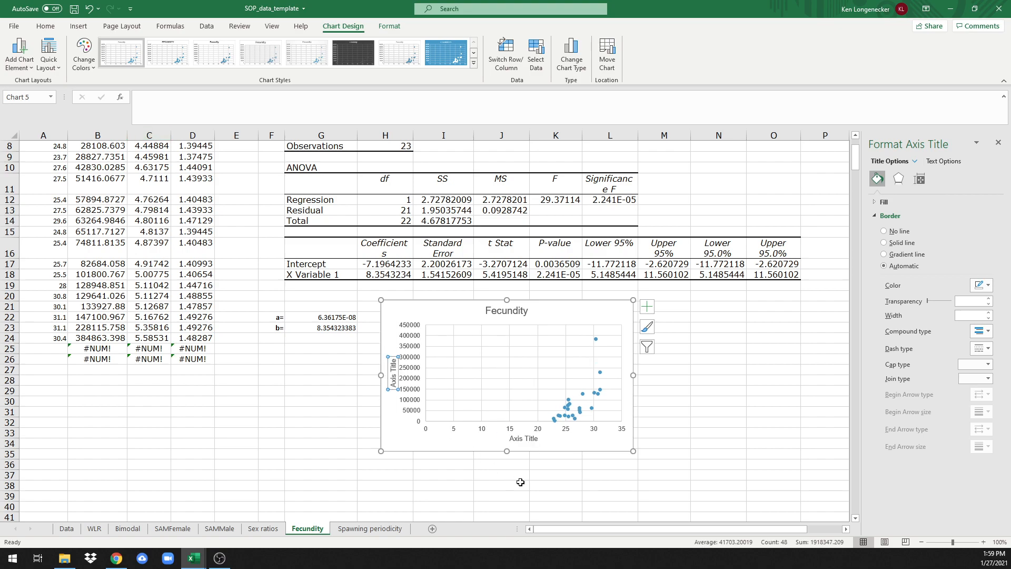
left_click(524, 438)
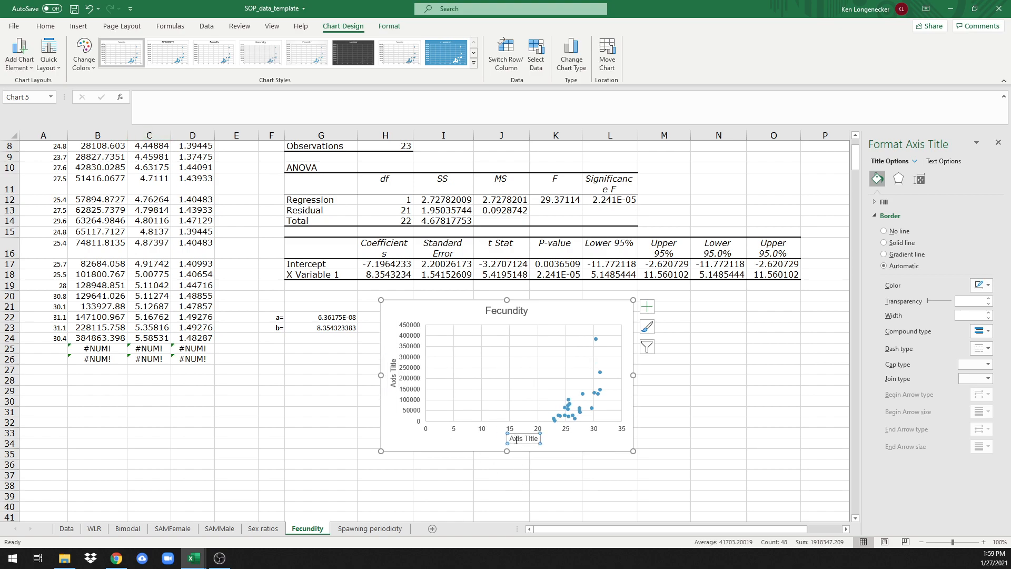
left_click(525, 438)
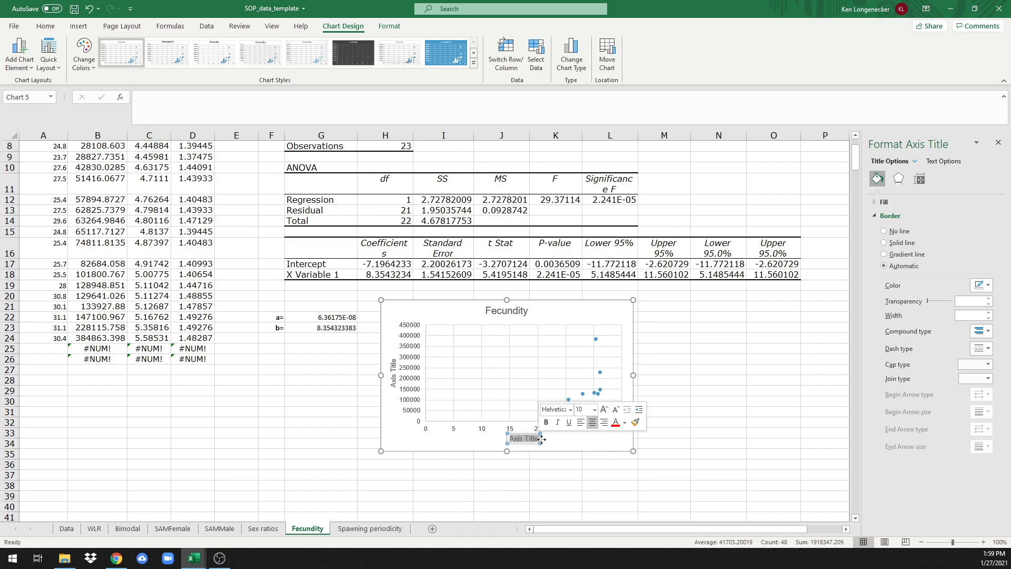
type("Length [c")
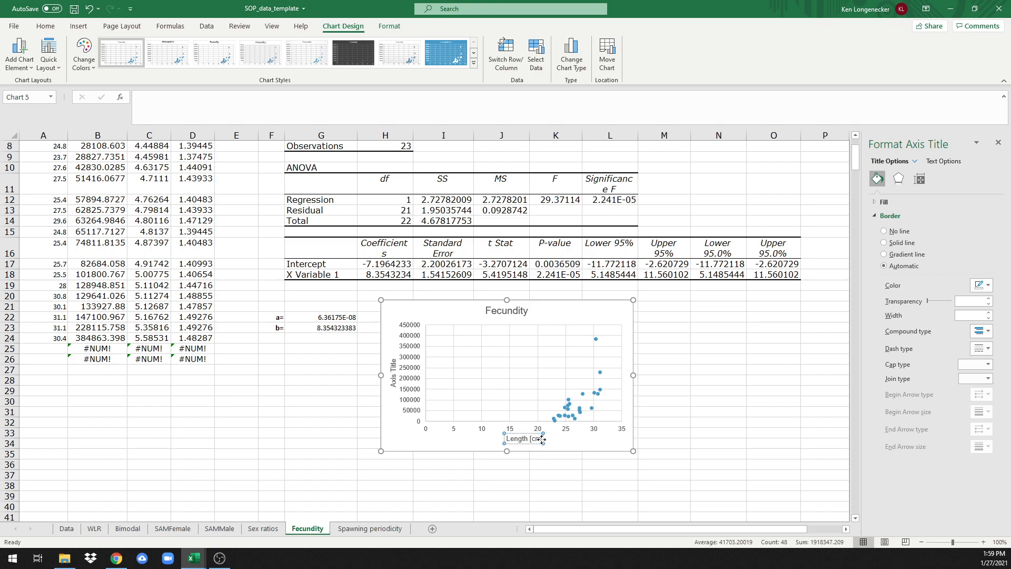
mouse_move(396, 379)
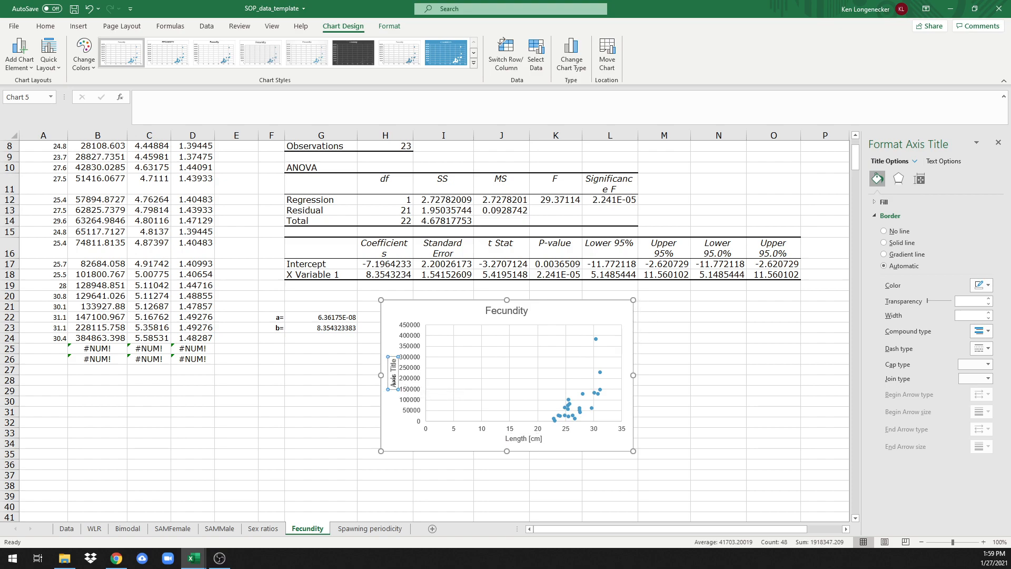
right_click(392, 373)
type("Batch fecundity [# eggs]")
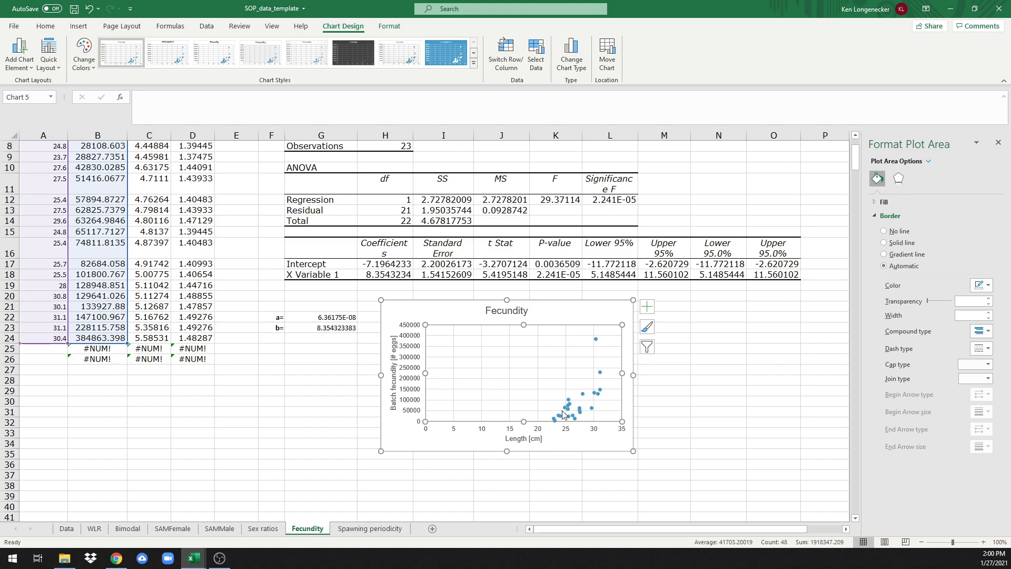
mouse_move(390, 30)
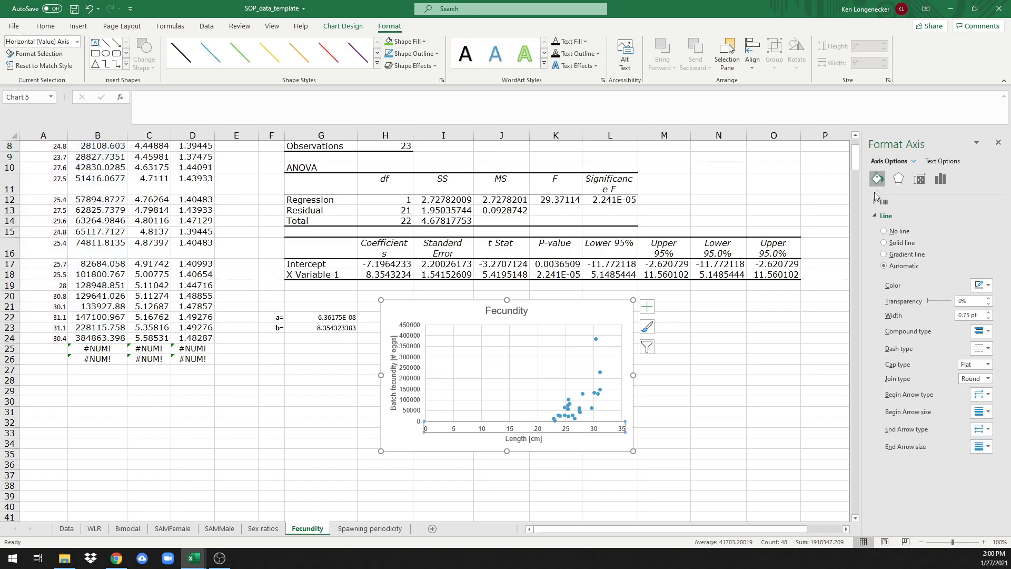
mouse_move(940, 179)
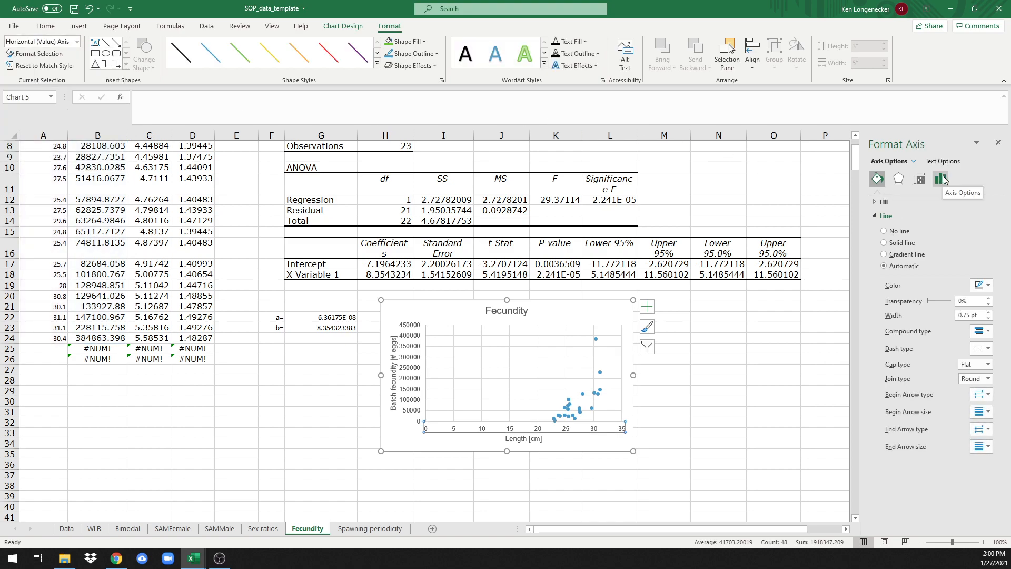
Step: Set the horizontal axis minimum bound to 20
left_click(940, 179)
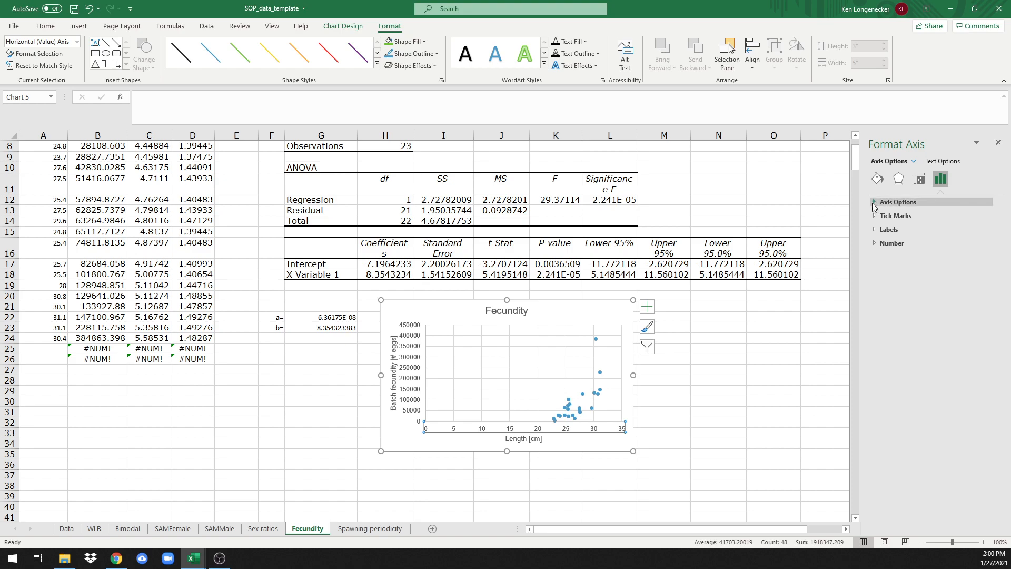
left_click(895, 202)
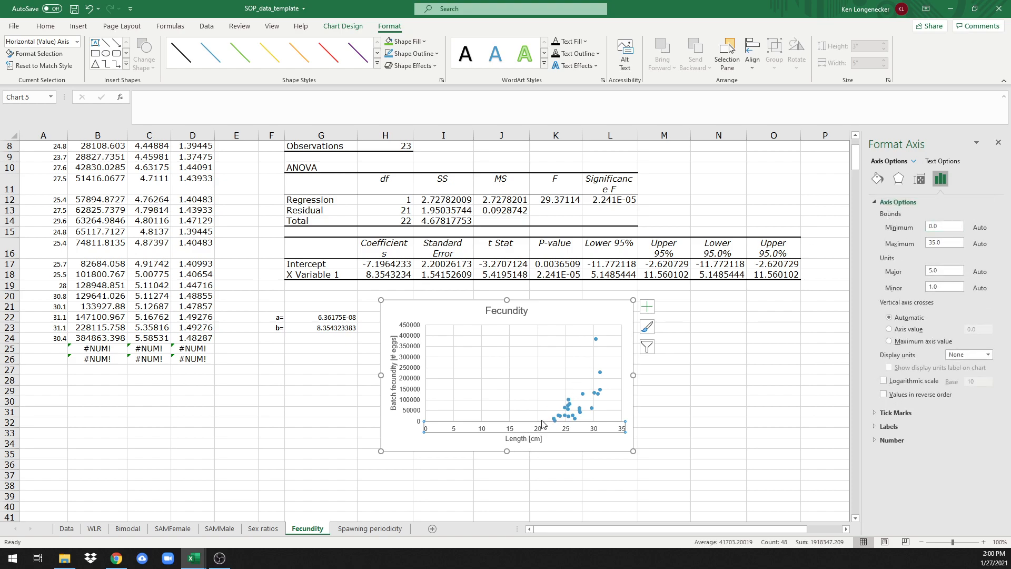
left_click(941, 226)
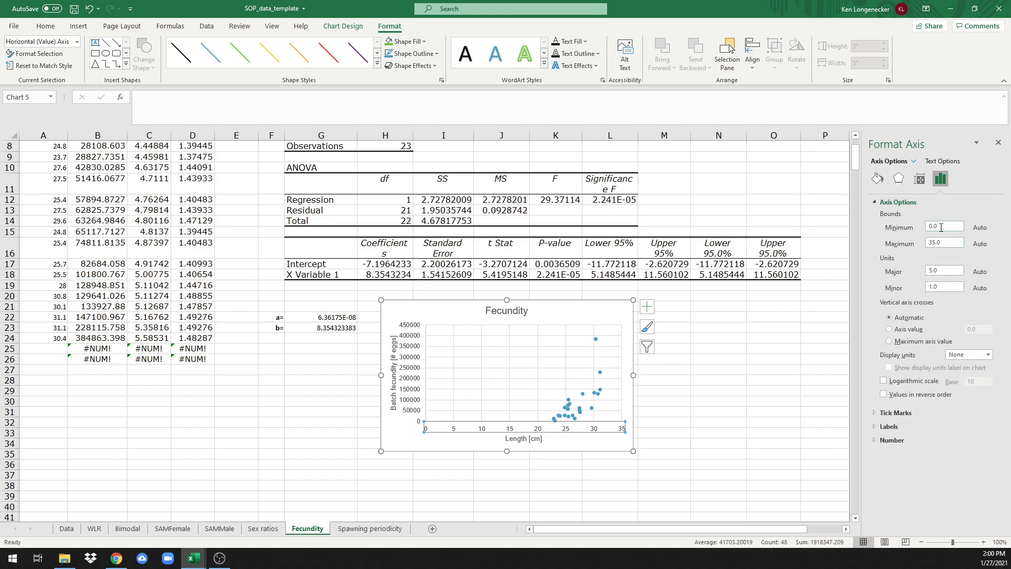
type("20.0")
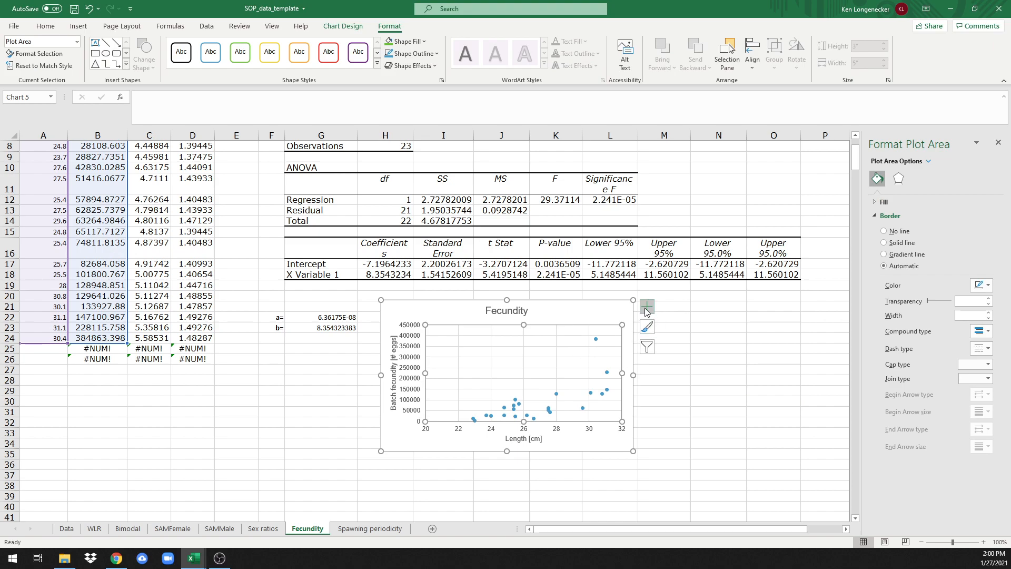
mouse_move(647, 306)
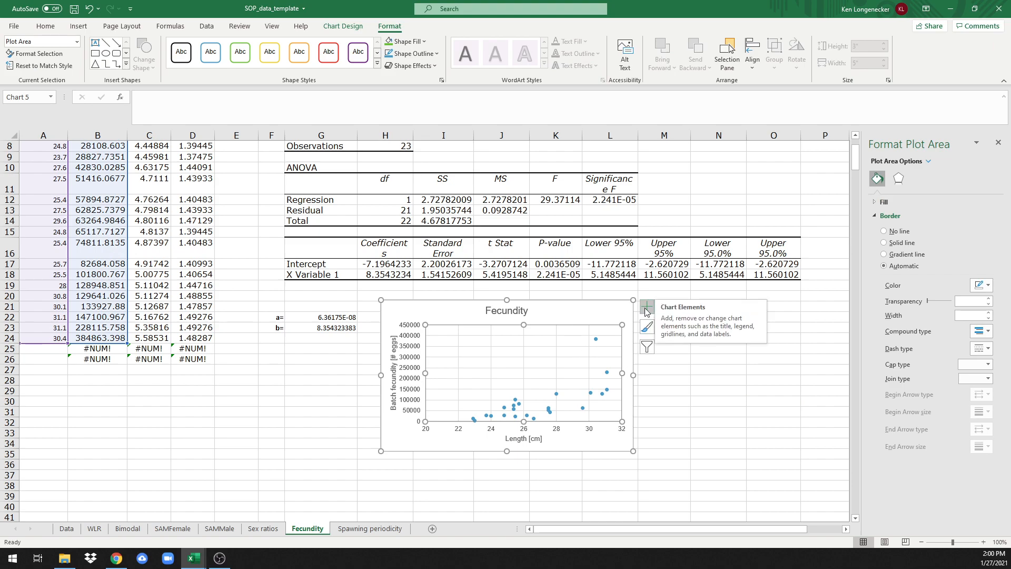
Step: Add a trendline to the fecundity points with its full options shown
left_click(645, 307)
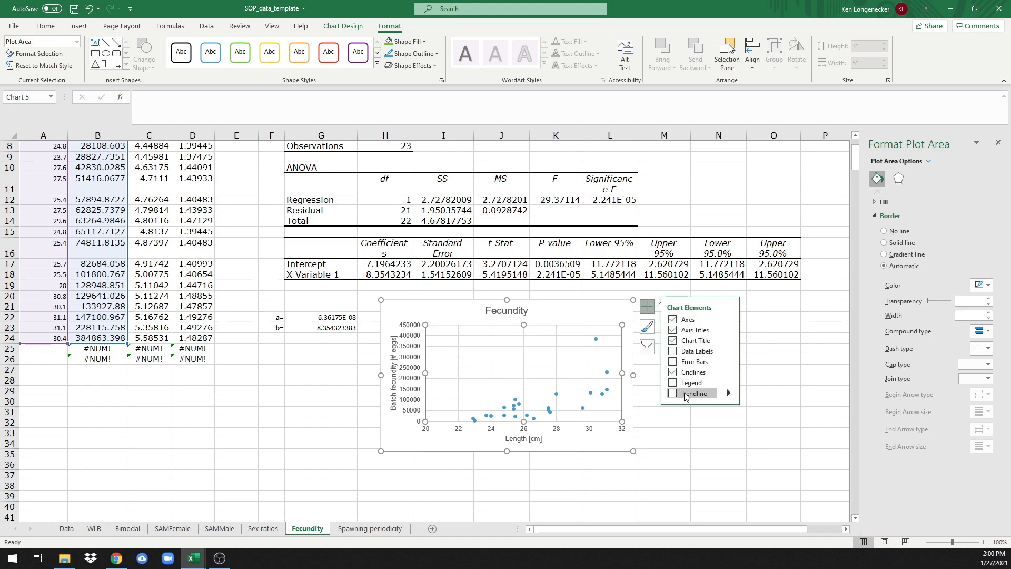
mouse_move(731, 396)
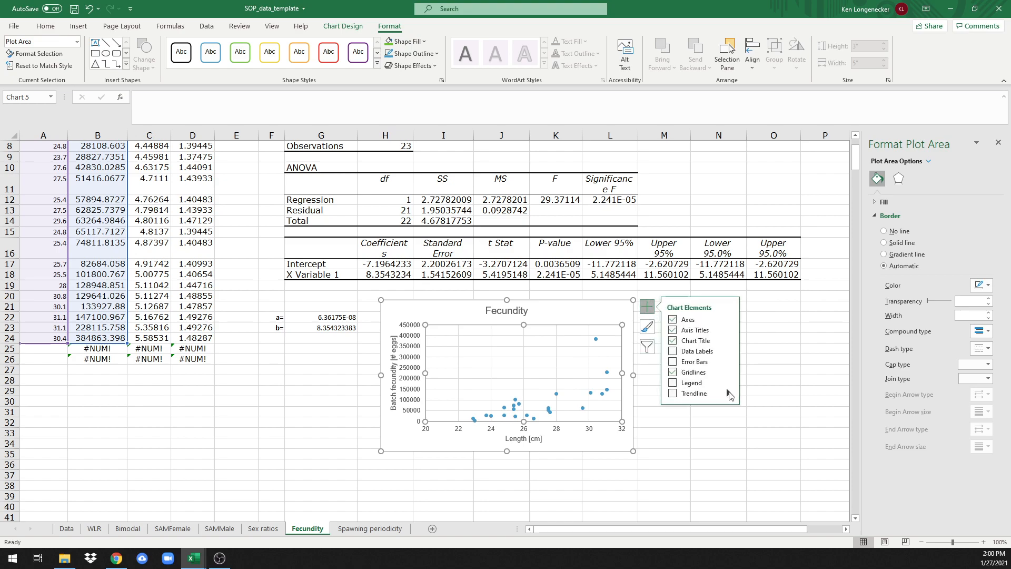
left_click(728, 393)
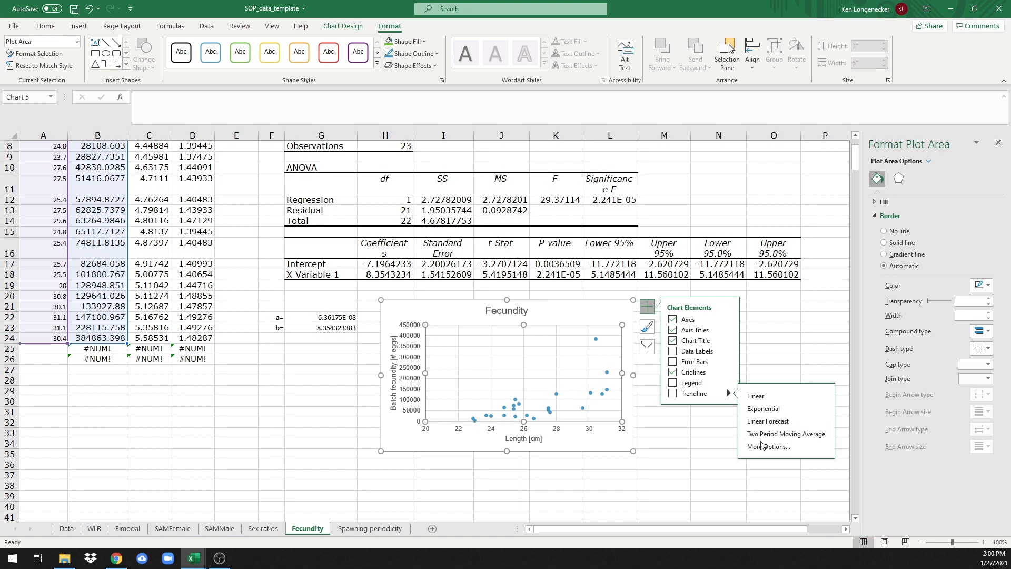
left_click(754, 395)
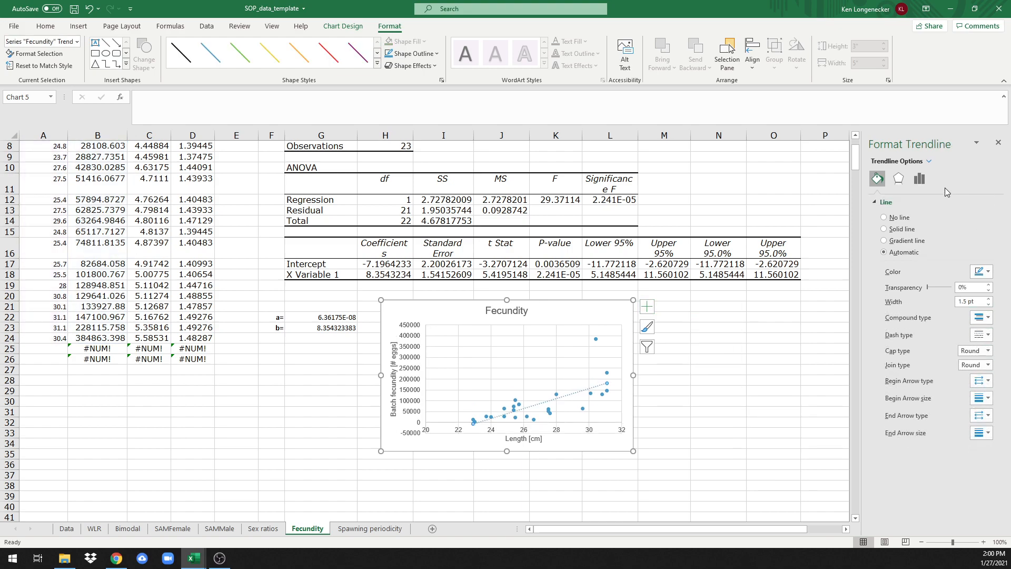
mouse_move(918, 179)
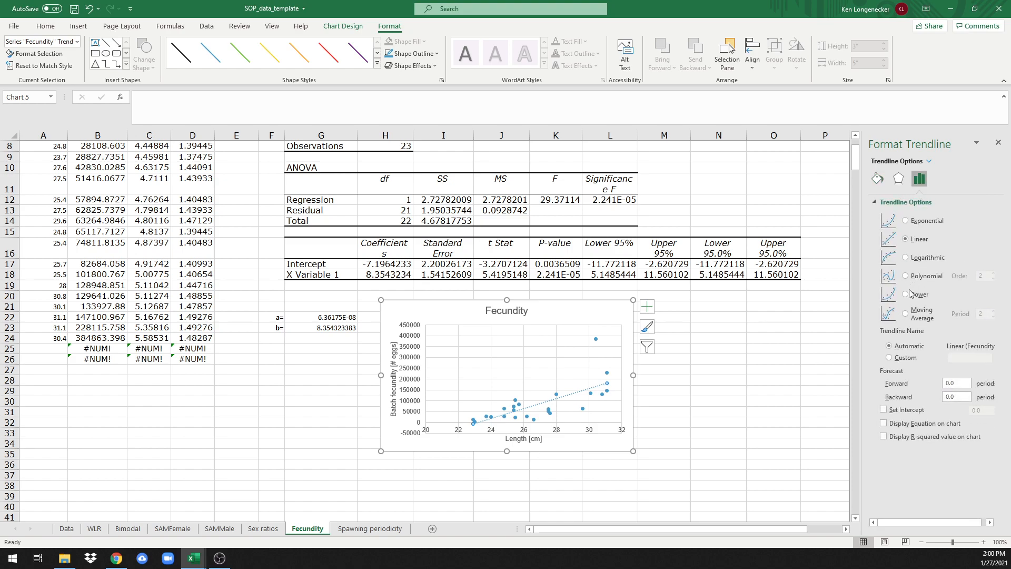
Step: Switch the trendline from linear to a power fit
left_click(906, 293)
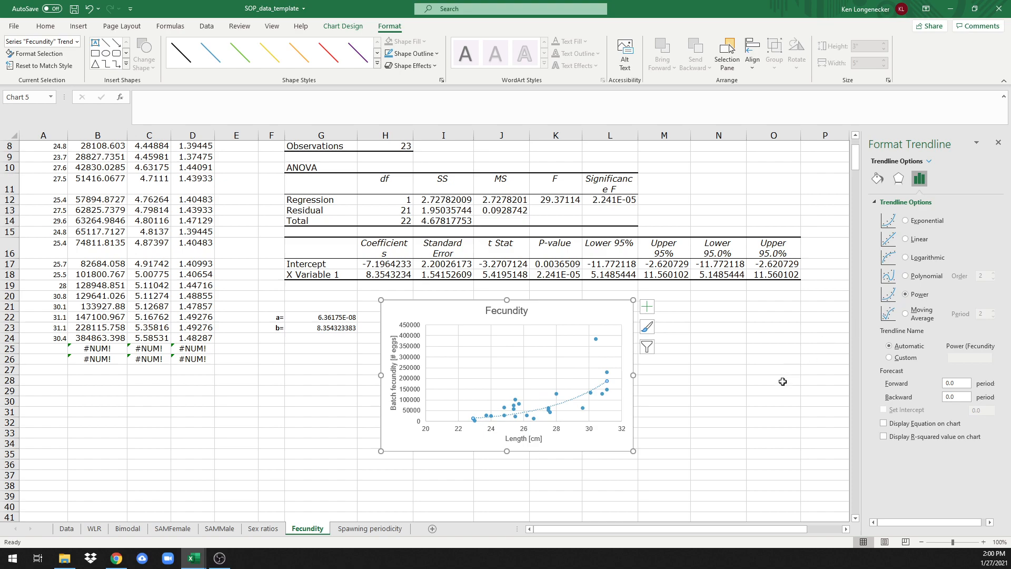
mouse_move(428, 349)
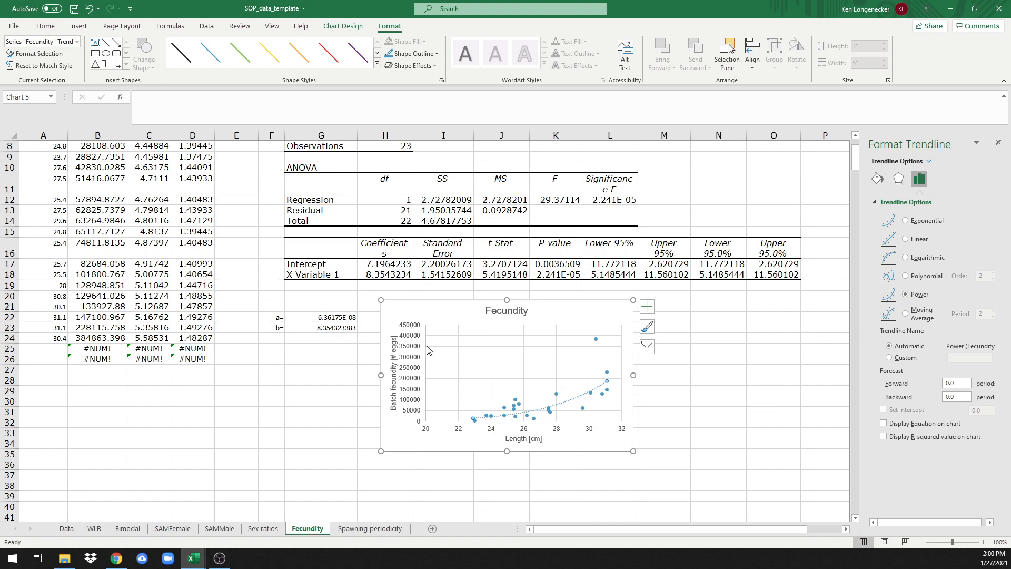
mouse_move(378, 343)
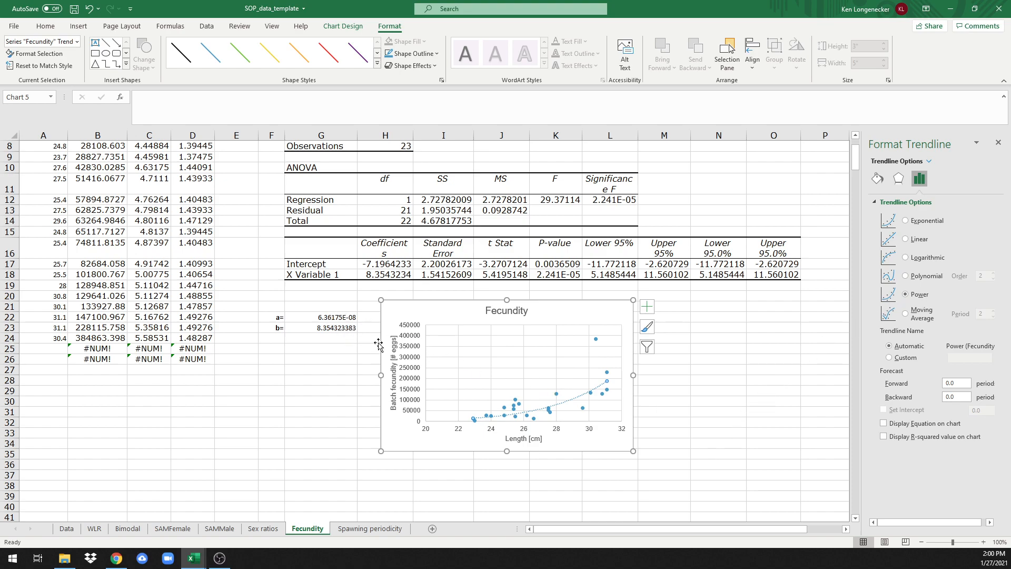
mouse_move(375, 320)
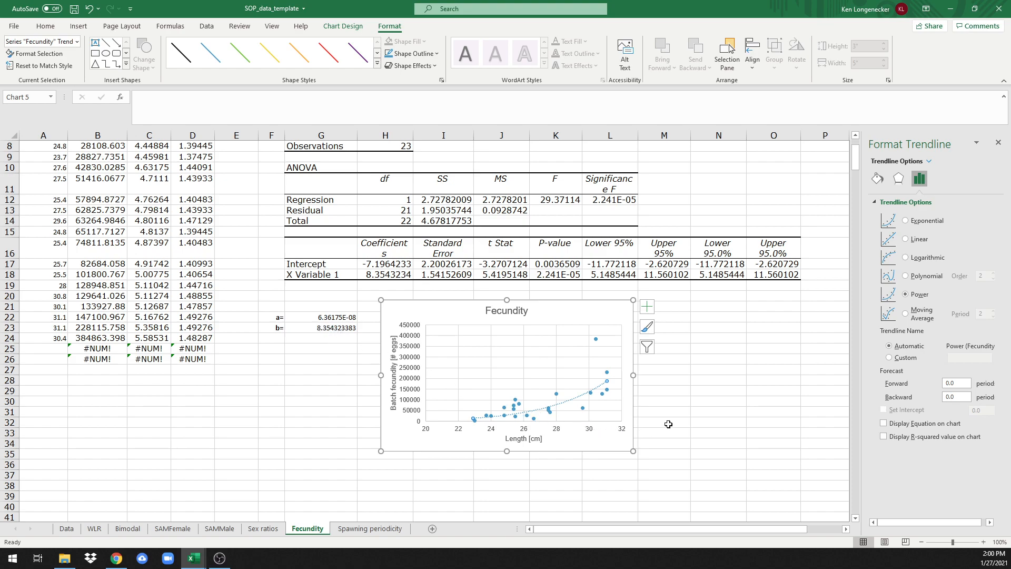
mouse_move(610, 415)
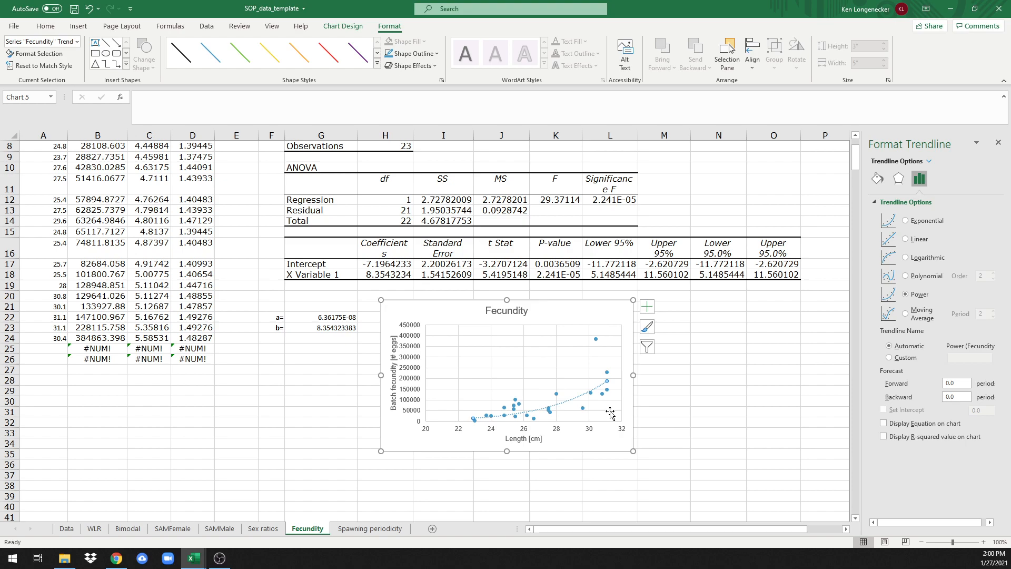